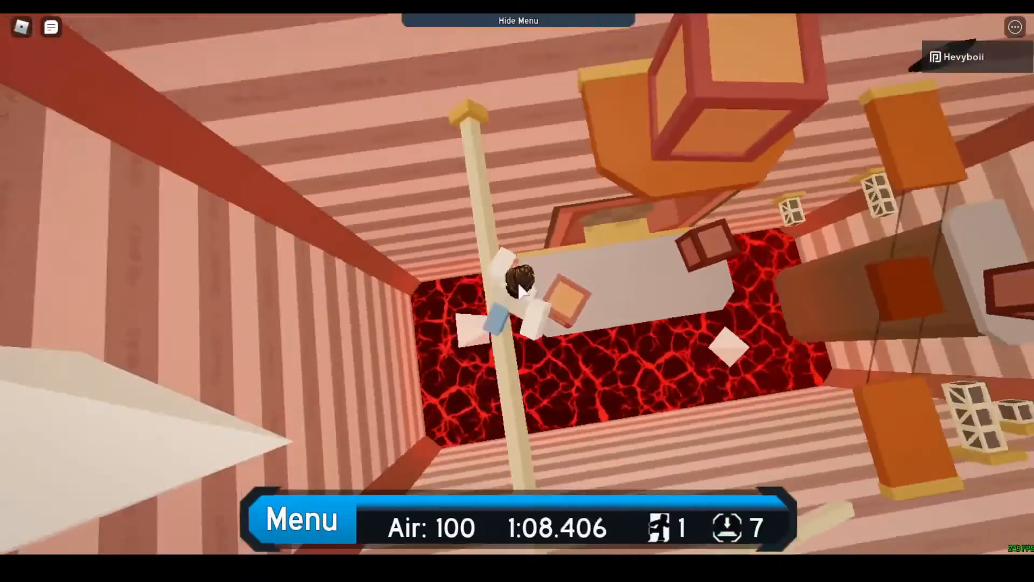
pyautogui.moveTo(517, 286)
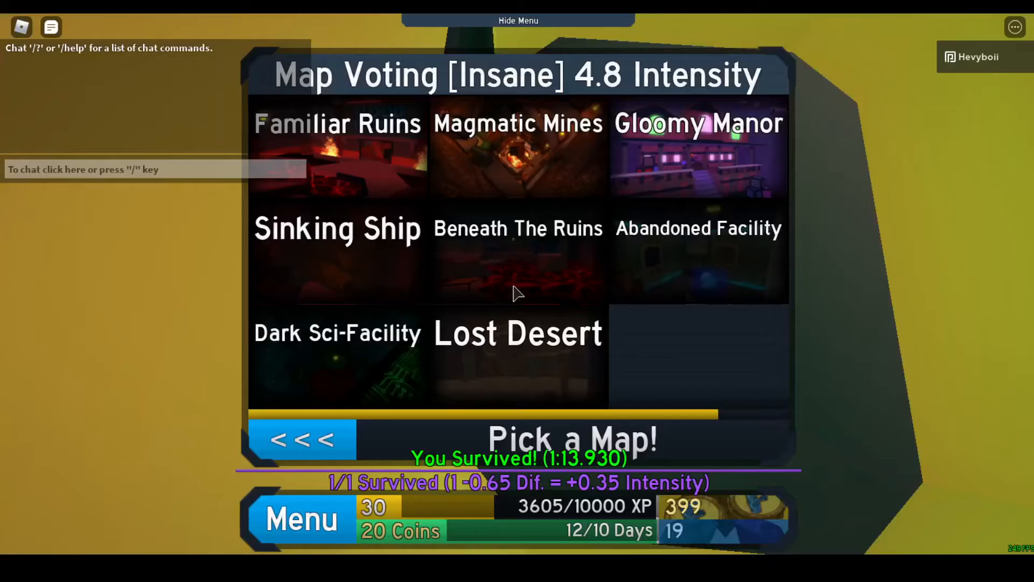
# Finish the lava-shaft escape alive, surviving in 1:13.930 with all 7 buttons and 320 XP earned
pyautogui.click(302, 440)
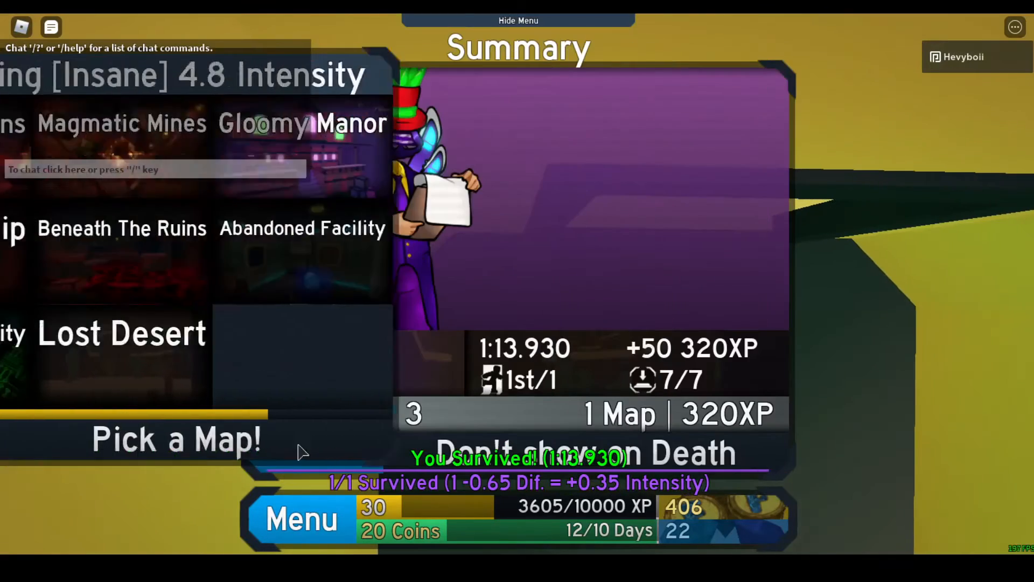